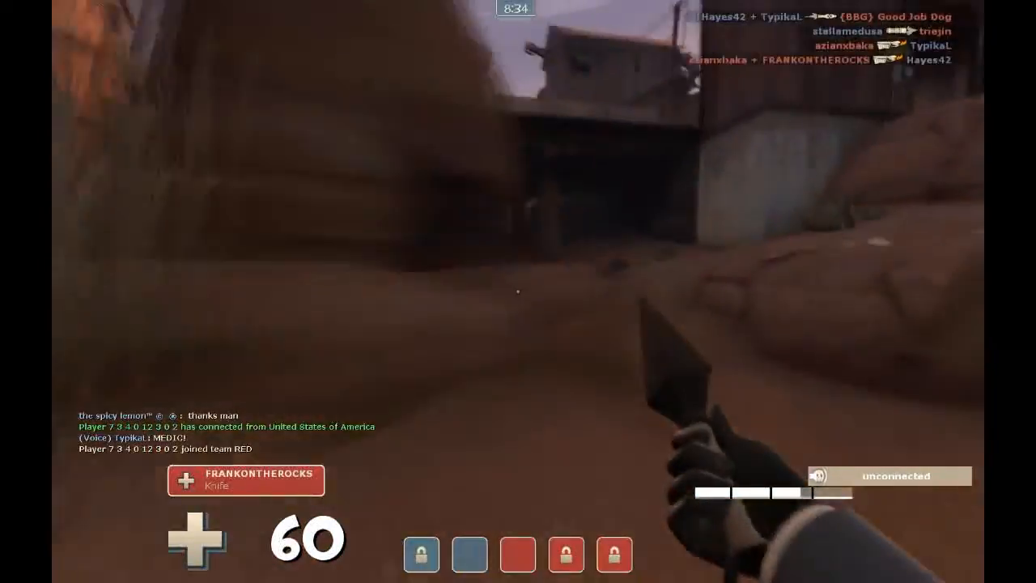
pyautogui.moveTo(518, 292)
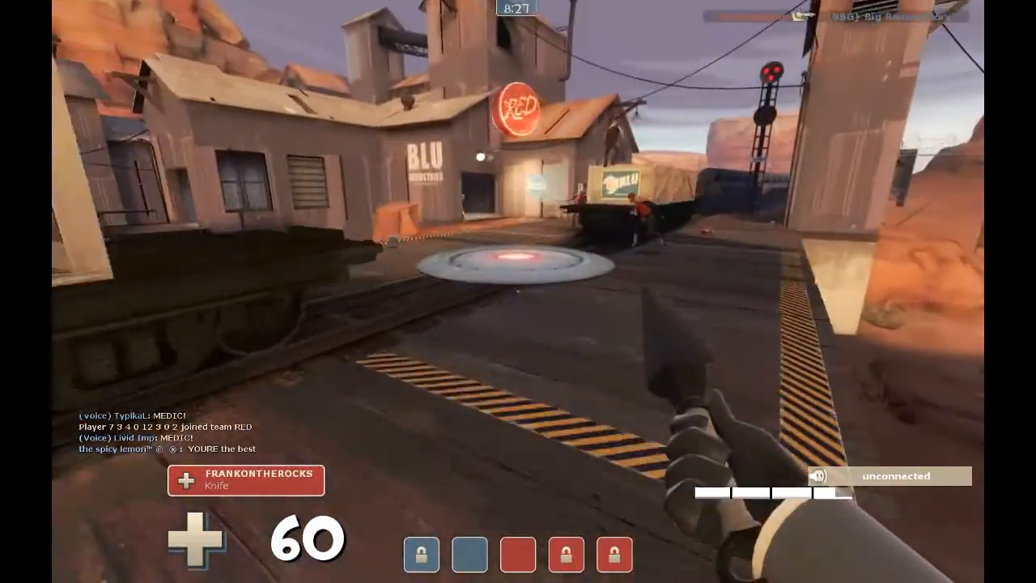